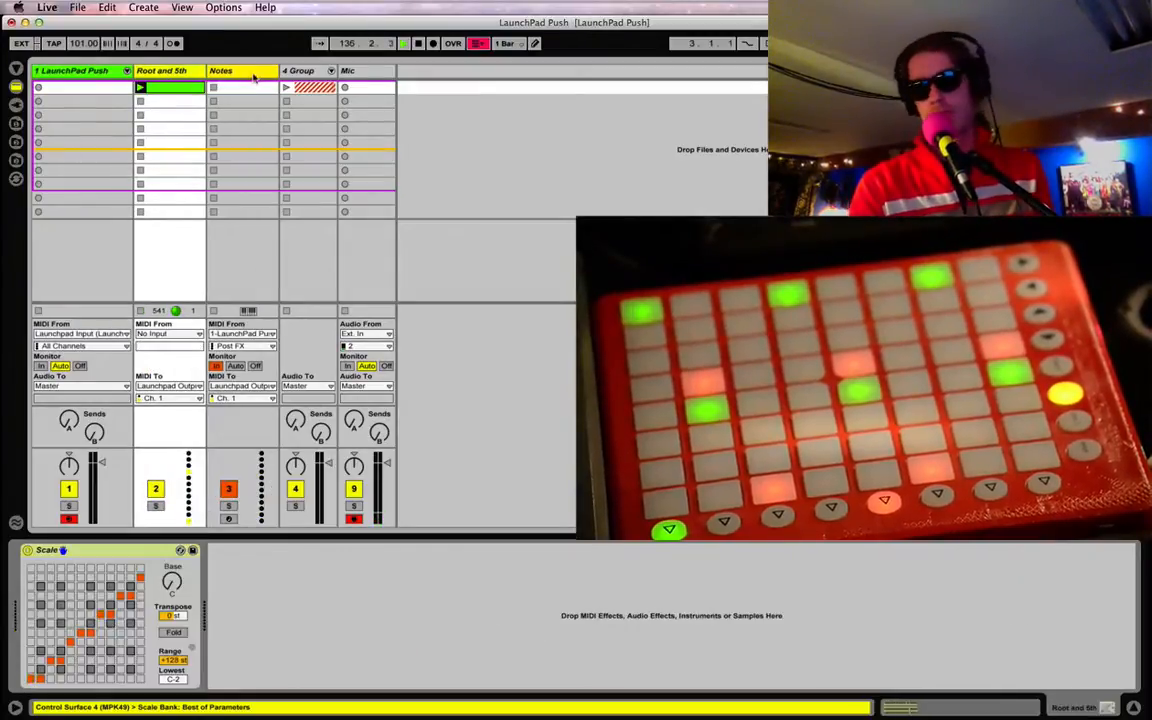
- Select the LaunchPad Push track so the Detail View shows 'No Clip Selected'
{"action": "left_click", "coordinate": [240, 70]}
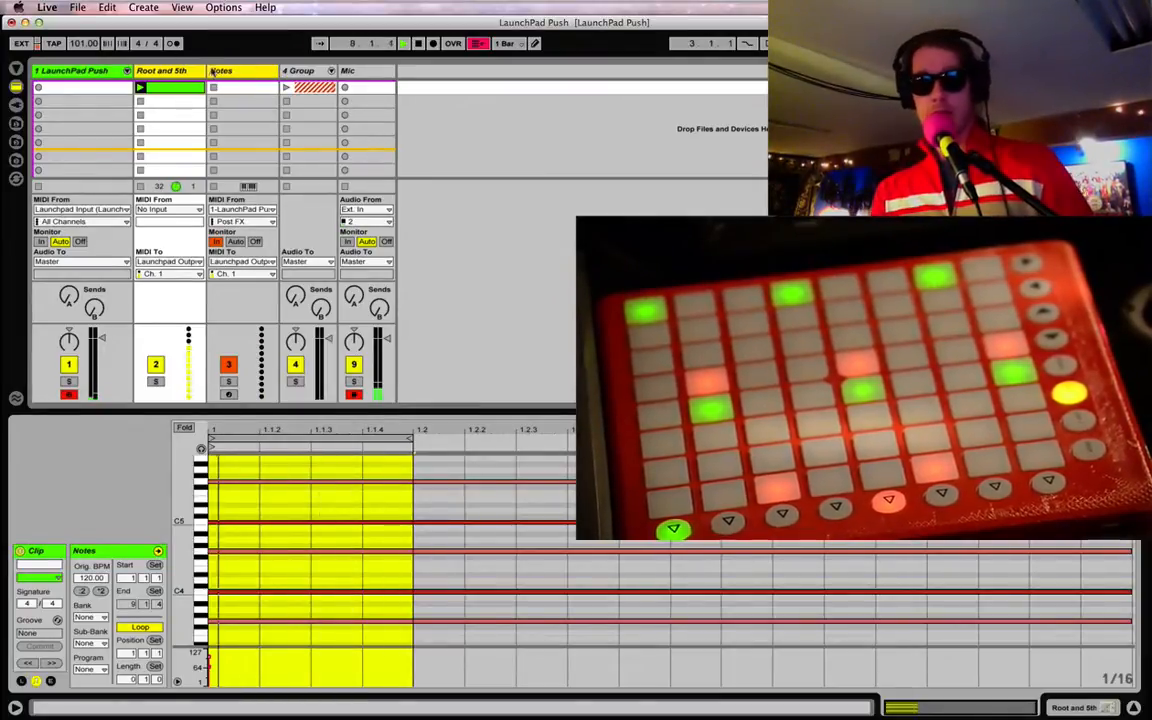
{"action": "left_click", "coordinate": [76, 70]}
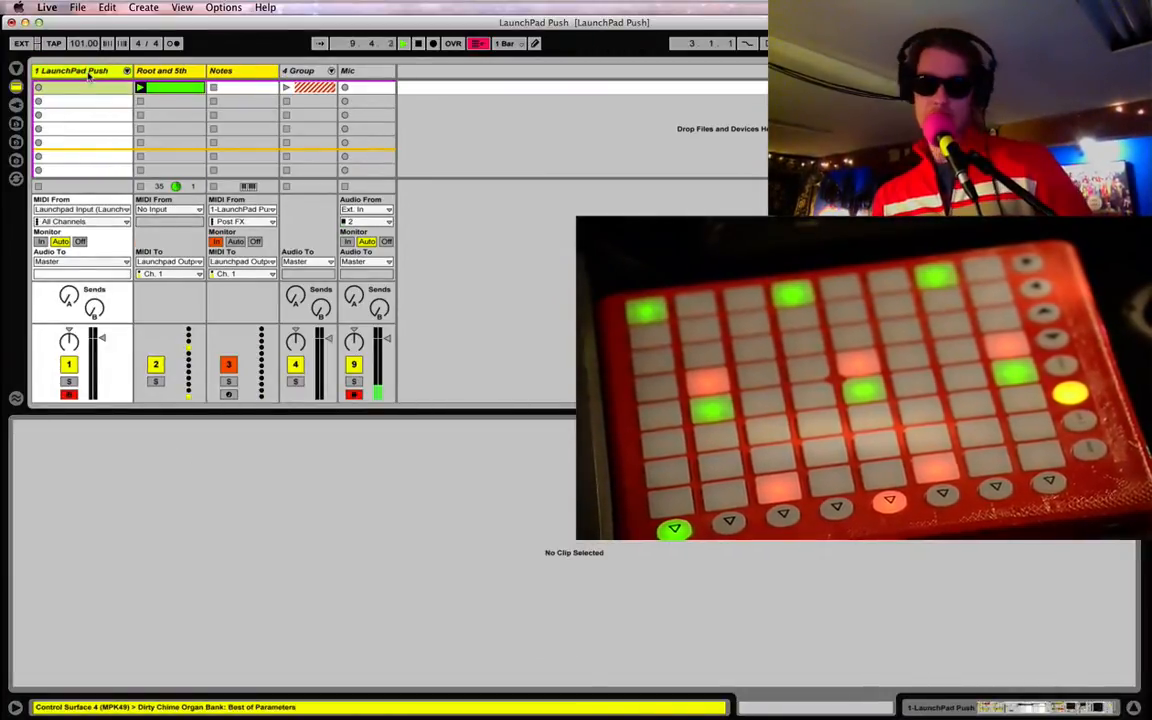